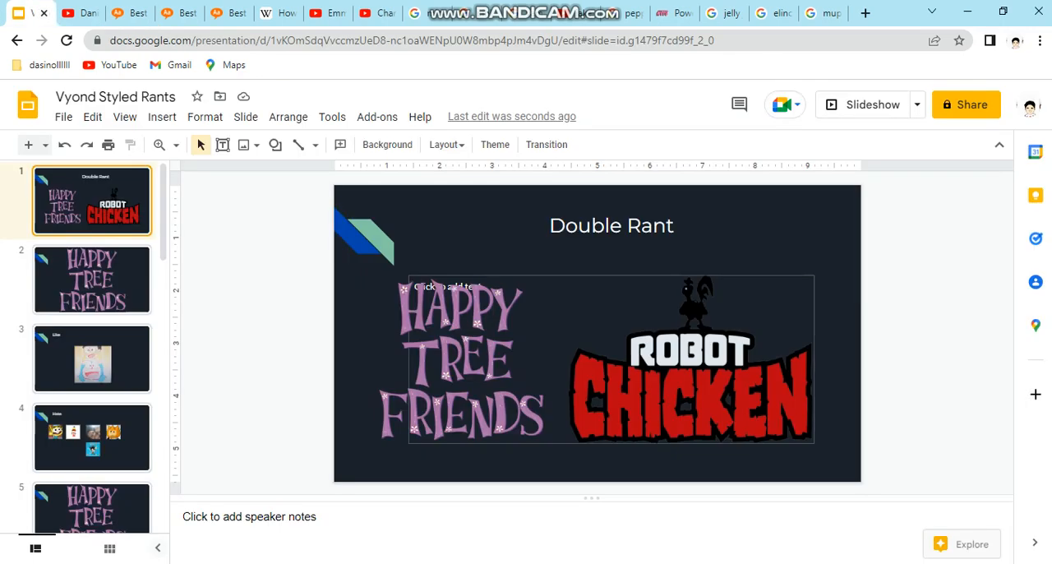
Step: Present the Vyond Styled Rants deck full screen through to slide 3, Like
click(129, 12)
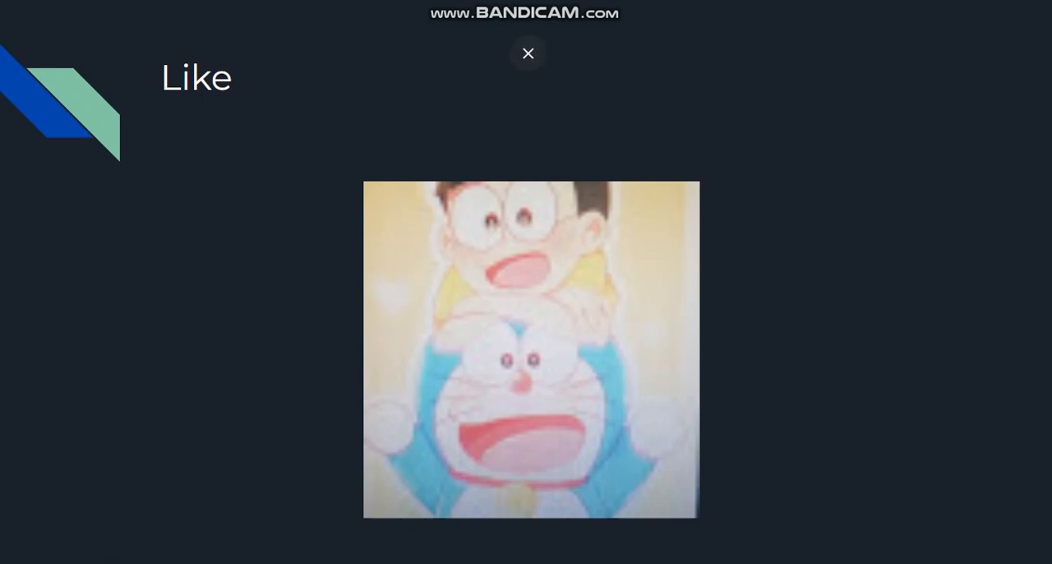
Step: Exit the slideshow, play the first rant in Daniel (UK), and return to the Hate slide
click(527, 53)
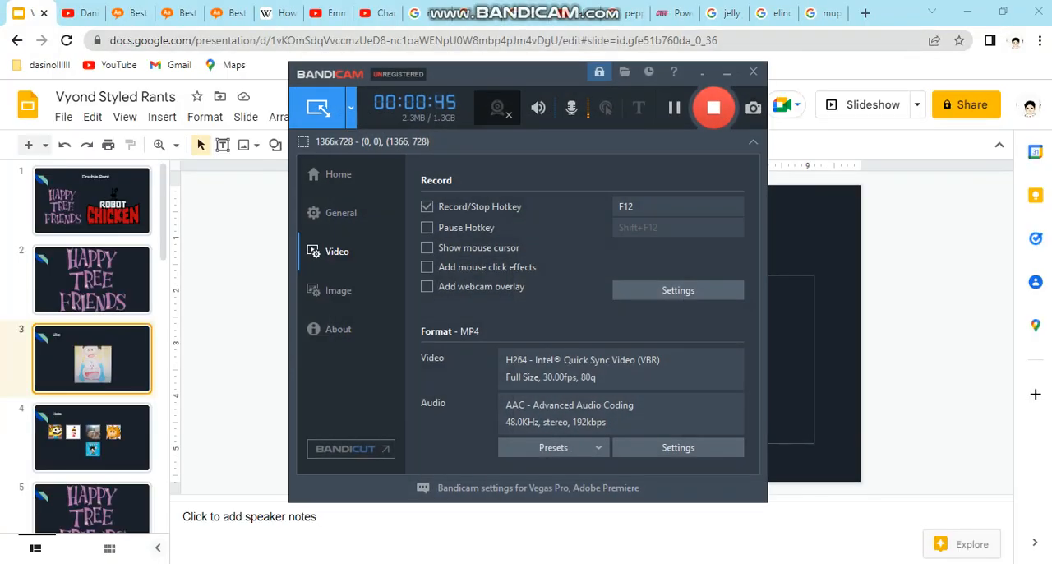
click(129, 14)
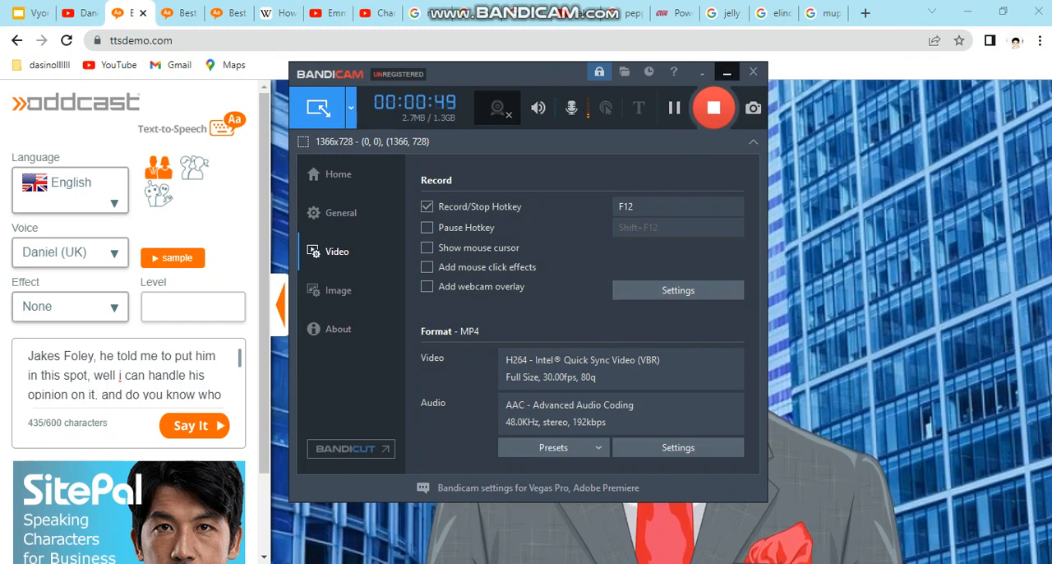
click(751, 71)
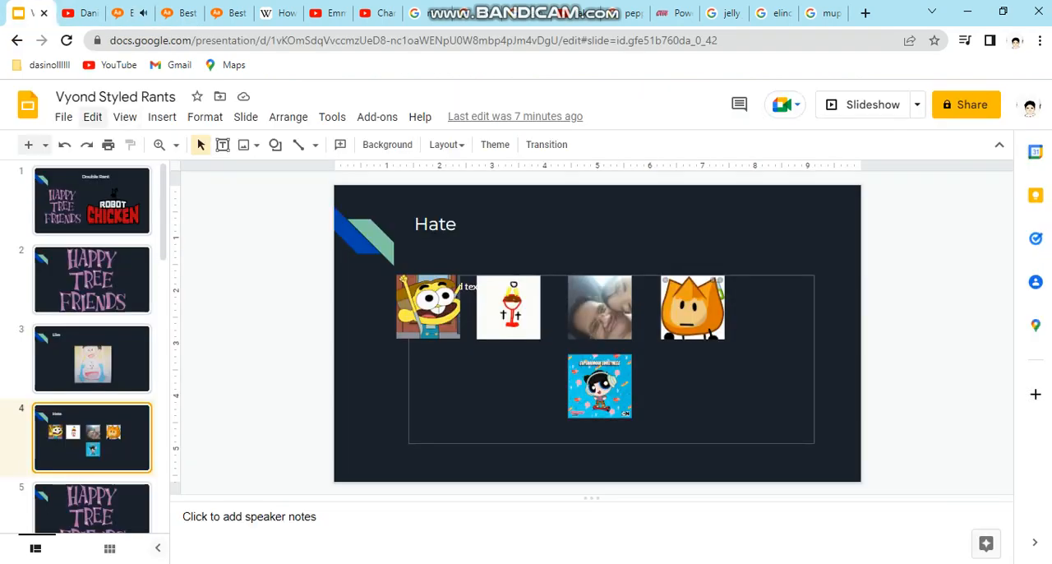
Step: Start a slideshow from the current slide using the View menu
click(92, 358)
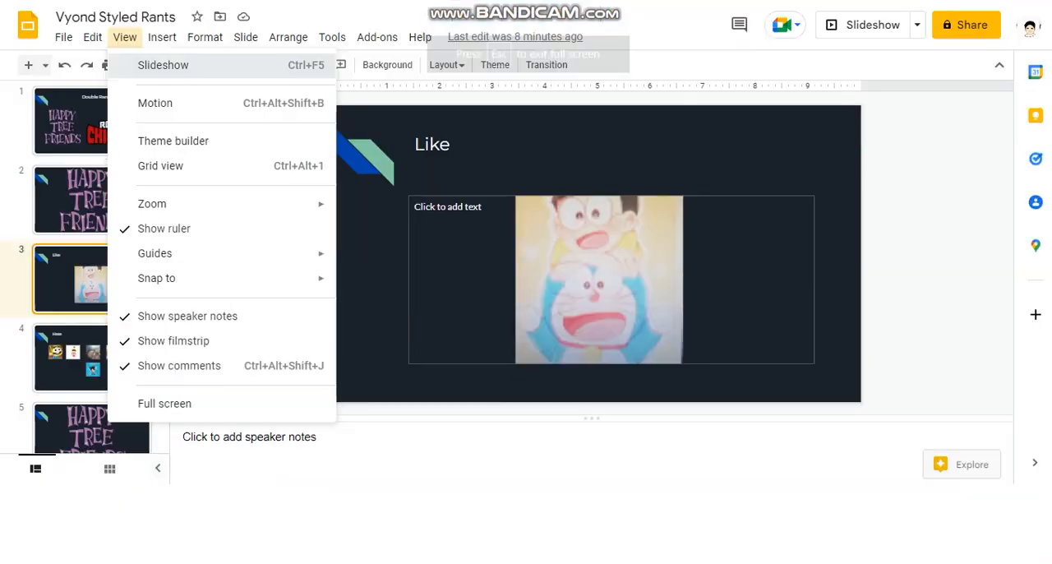
click(162, 65)
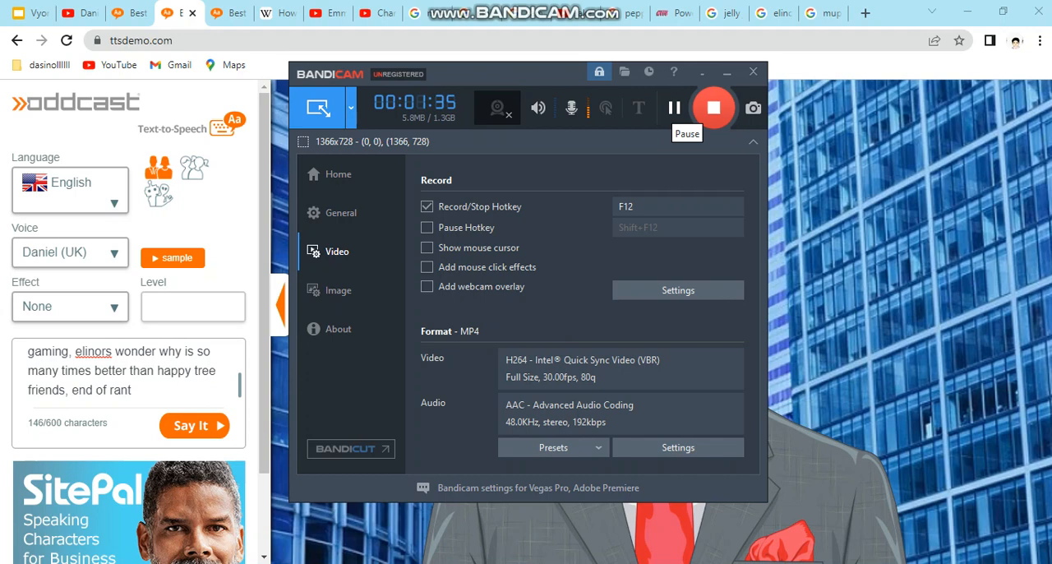
Step: Play the 'end of rant' speech and go back to the Happy Tree Friends slide
click(727, 73)
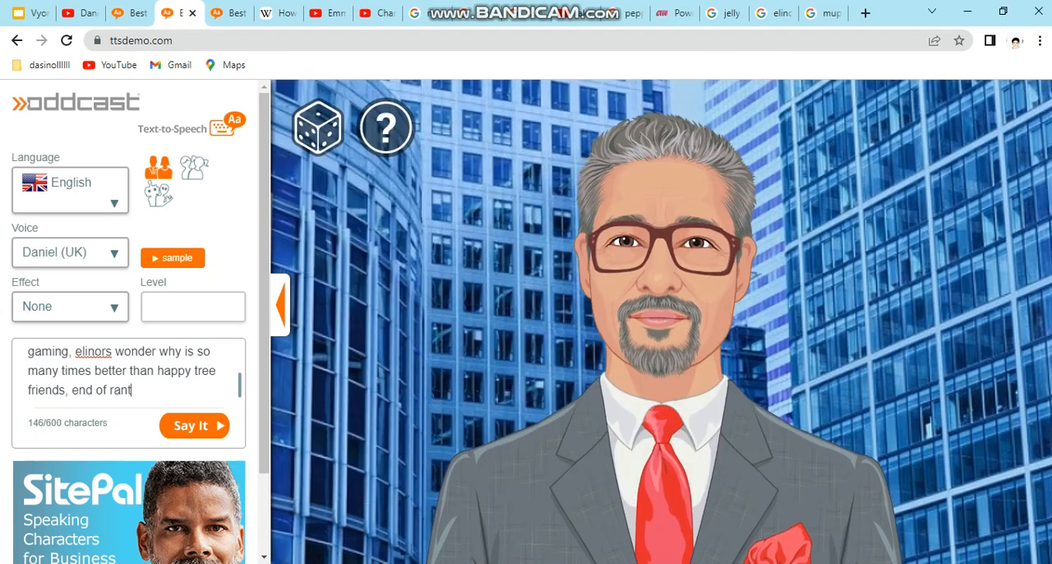
click(194, 425)
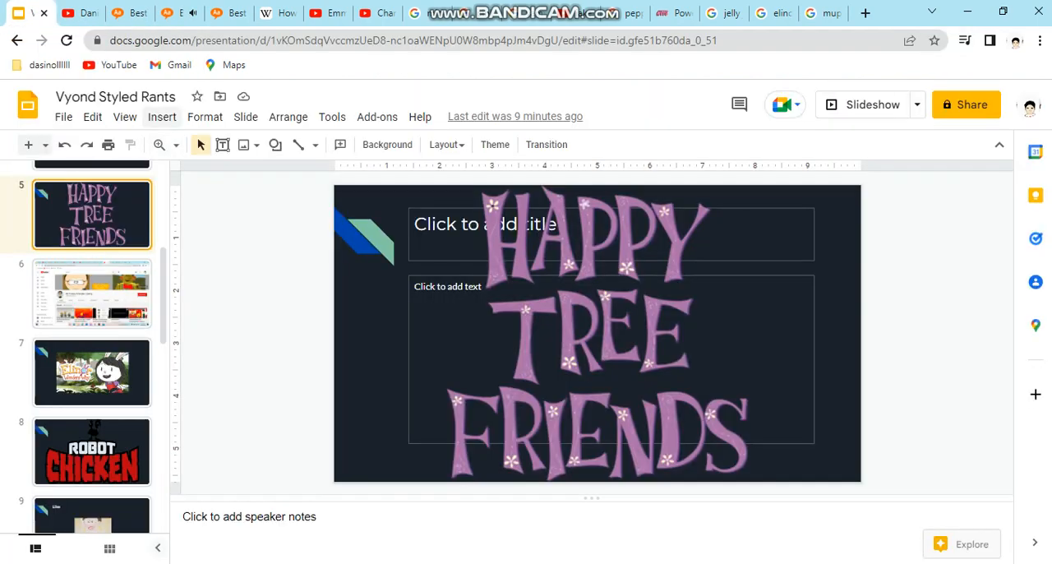
Step: Move through slides 6 and 7 to Elinor Wonders Why and present it
click(91, 293)
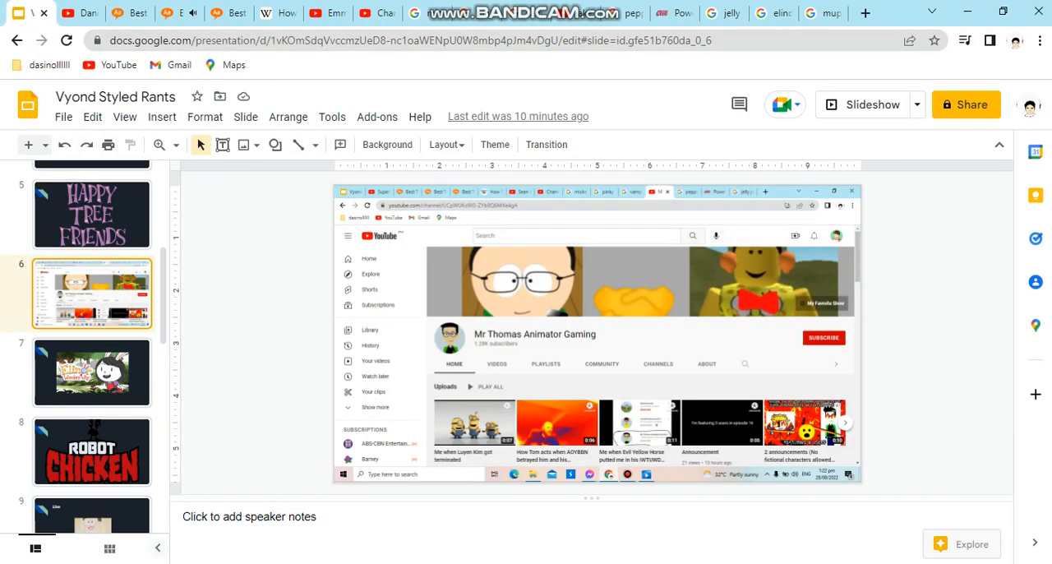
click(92, 372)
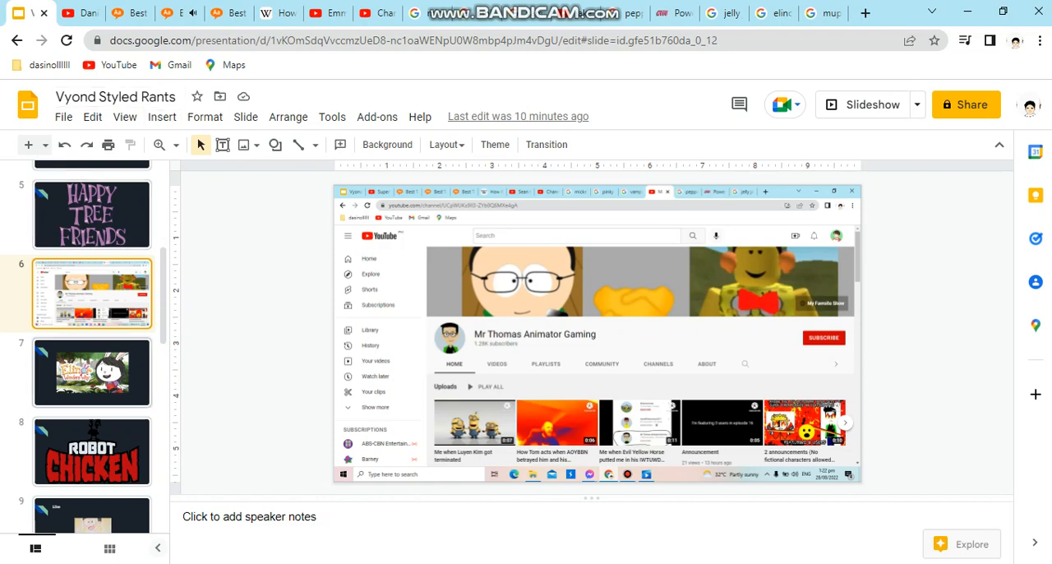
click(124, 116)
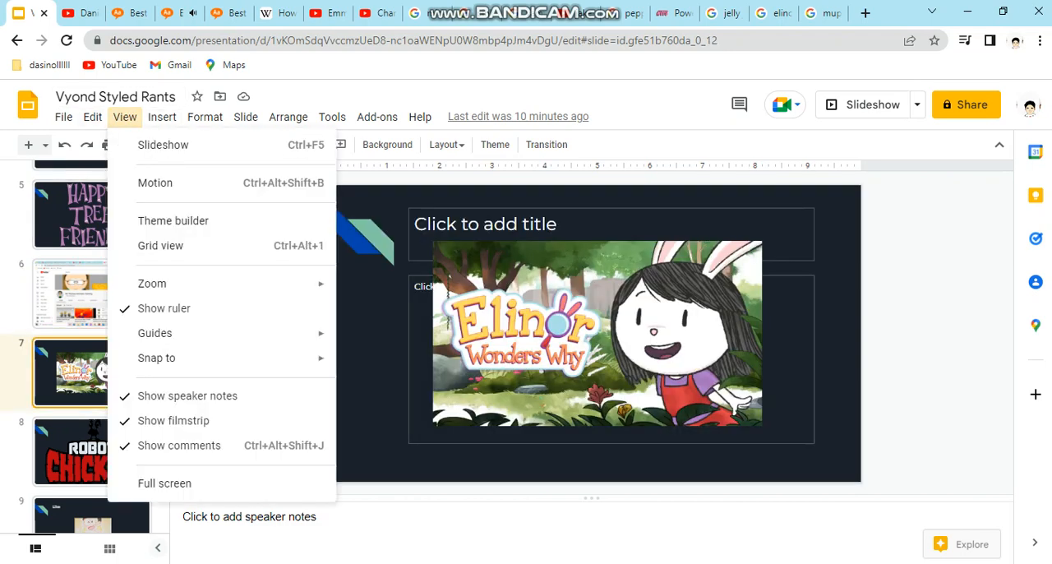
click(164, 482)
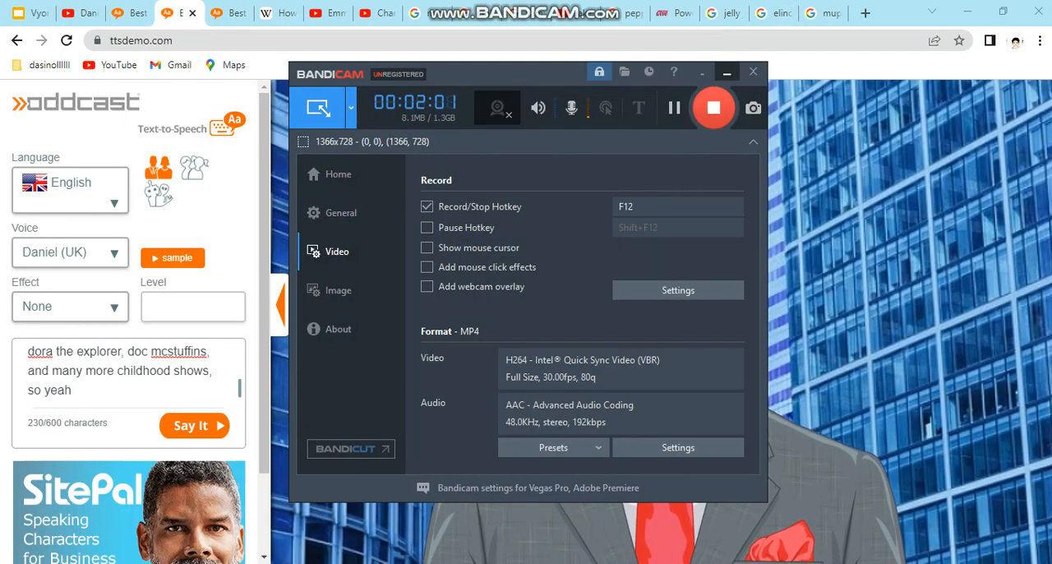
Step: Play and stop the 'so yeah' rant, then return to slide 8, Robot Chicken
click(751, 72)
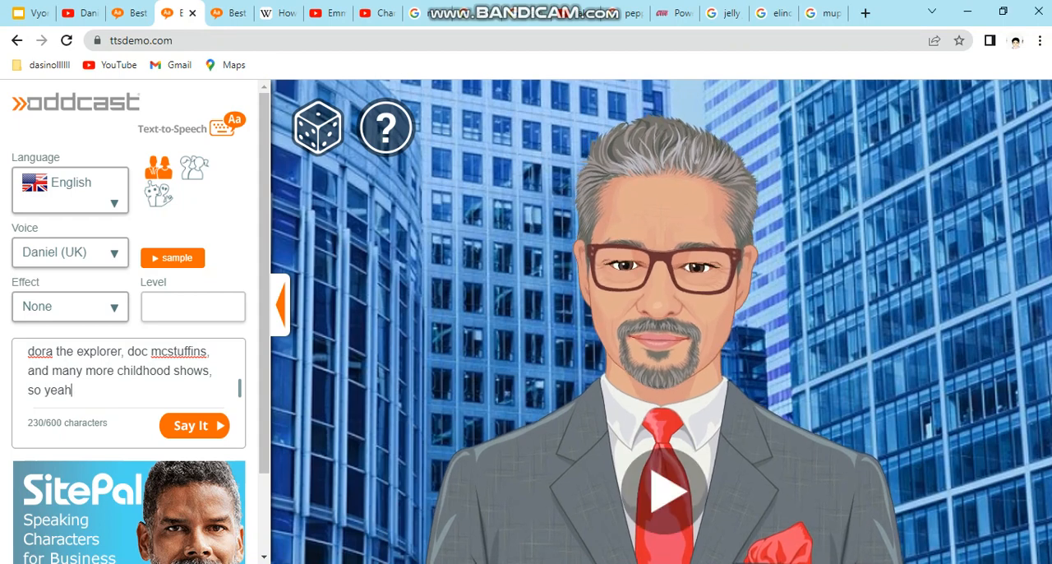
click(193, 425)
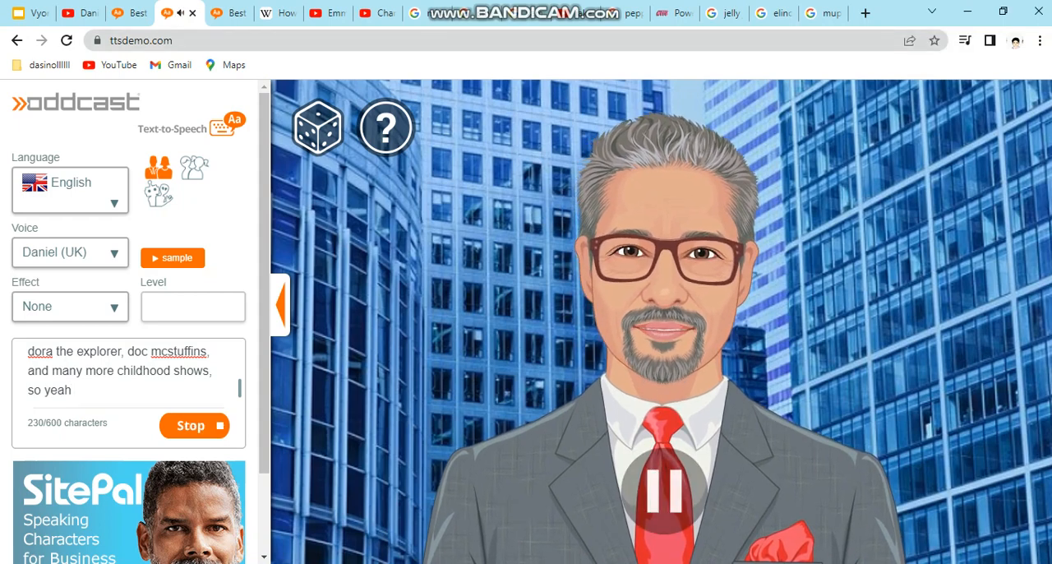
click(277, 305)
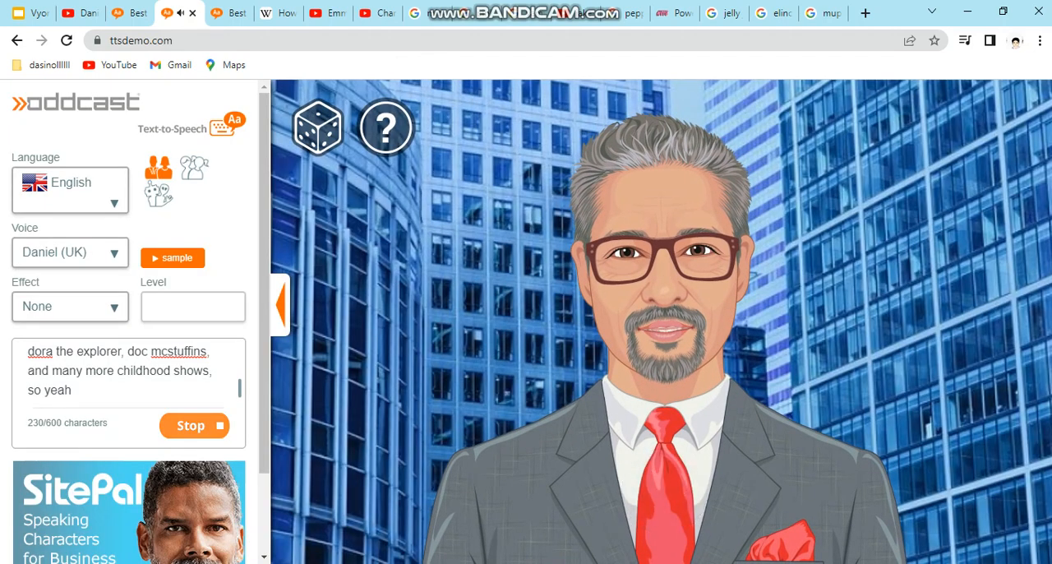
click(194, 425)
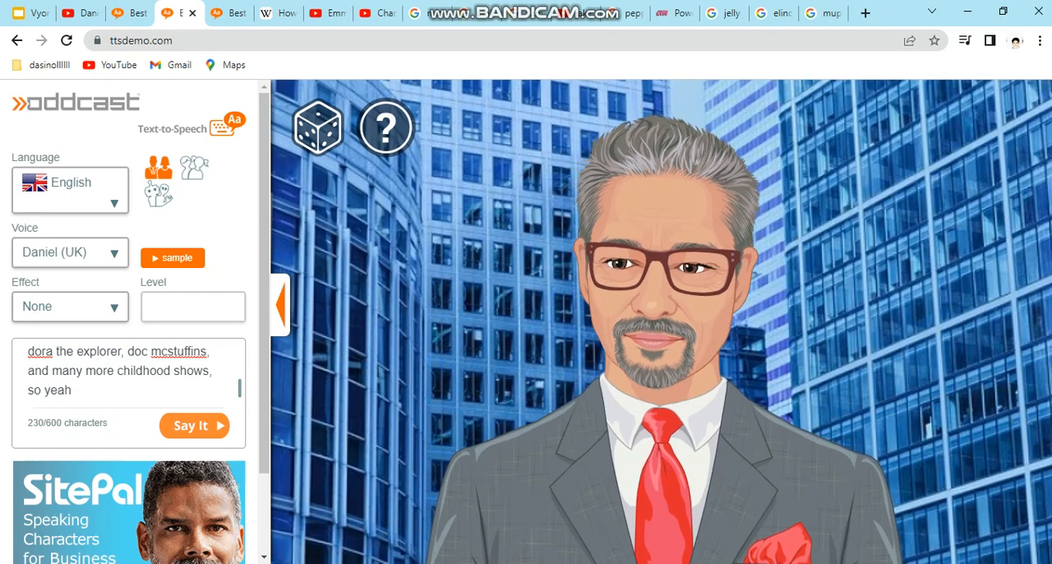
click(318, 127)
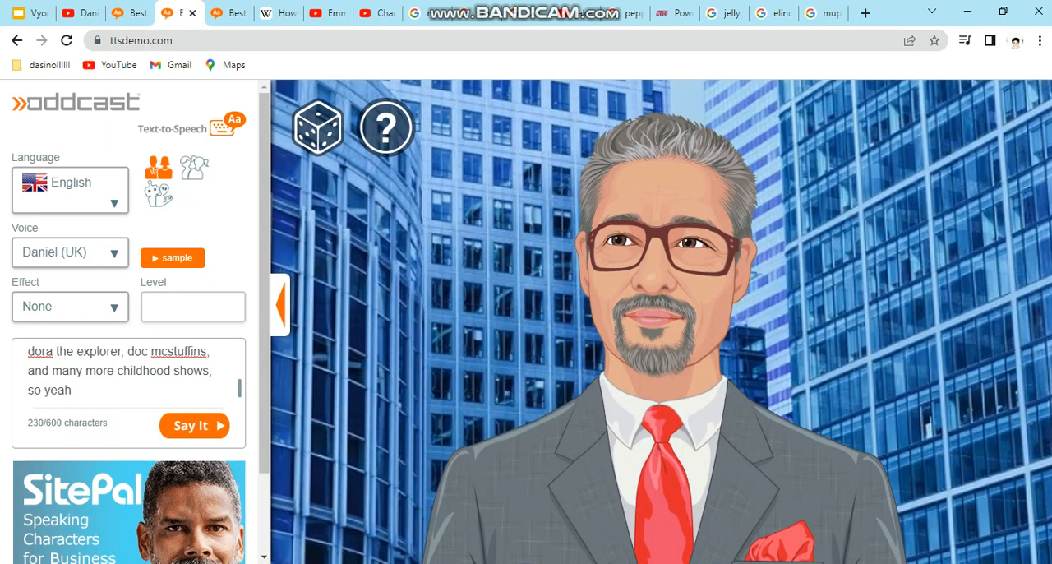
click(193, 425)
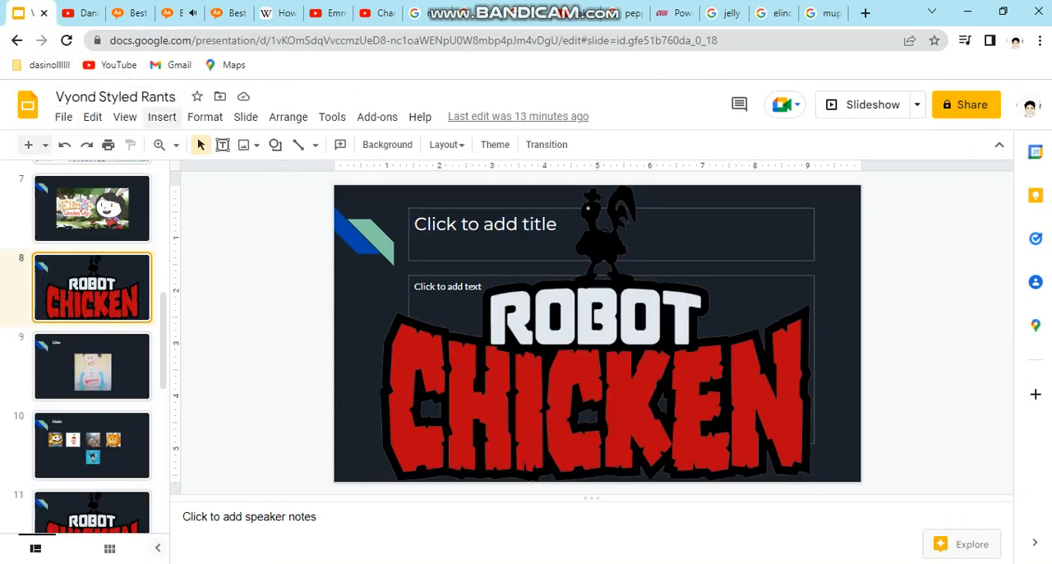
Step: Present the Robot Chicken slide, advance to the Doraemon Like slide, then reach the ttsdemo page
click(124, 116)
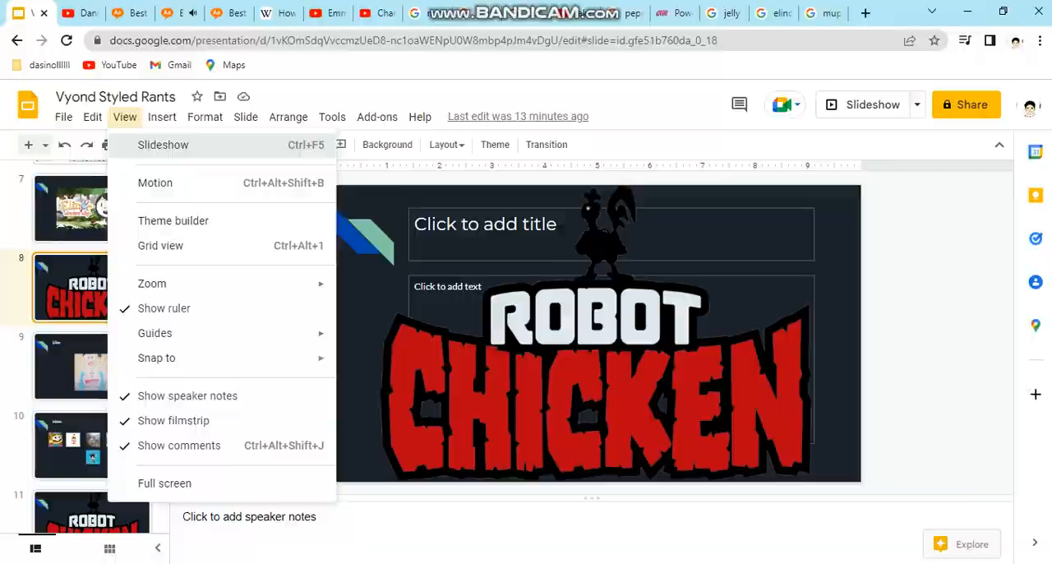
click(164, 482)
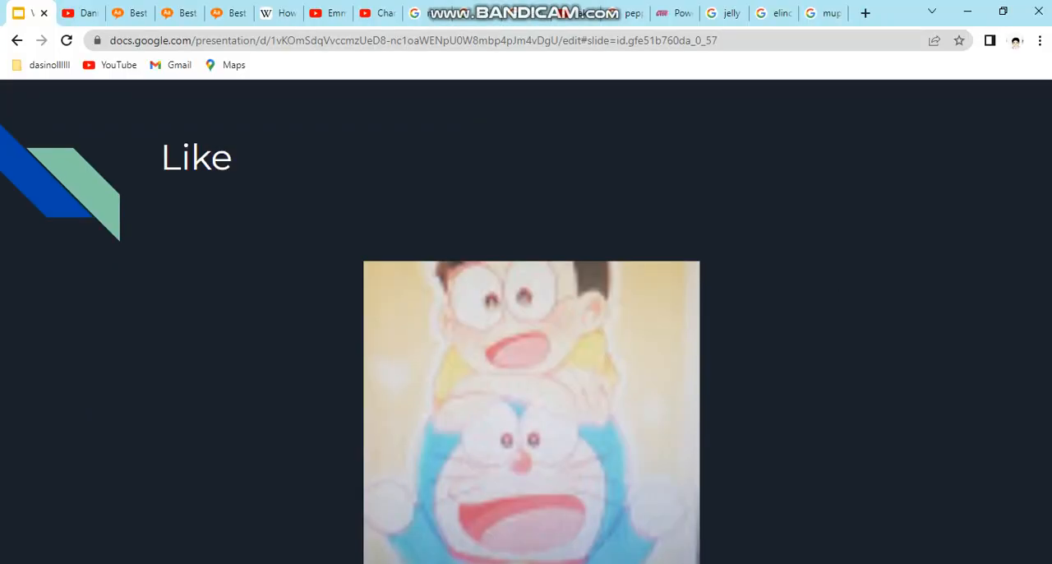
click(129, 13)
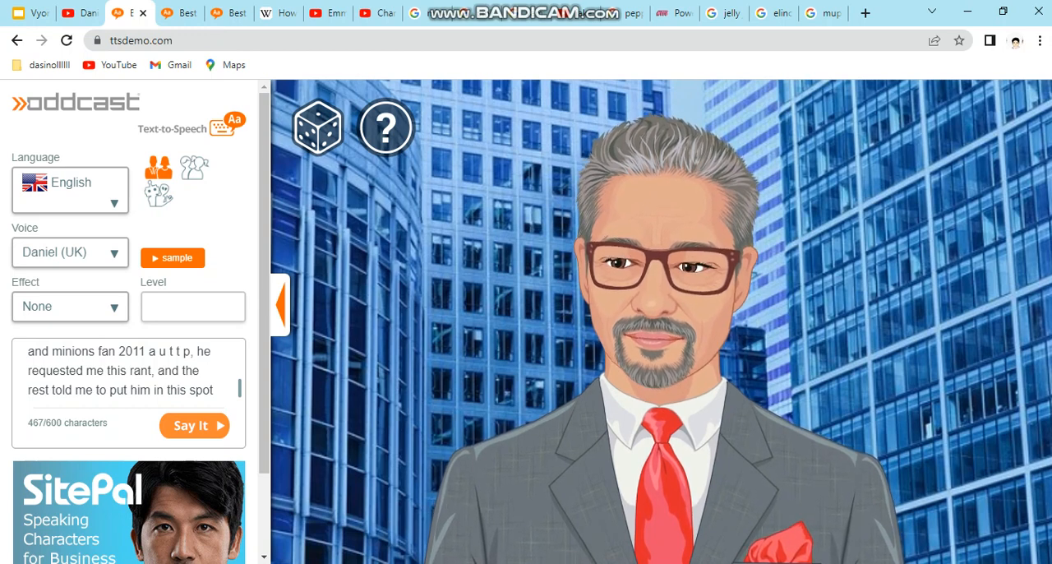
Step: Play the Daniel (UK) minions-fan rant to the end, then reach the second Robot Chicken slide
click(191, 425)
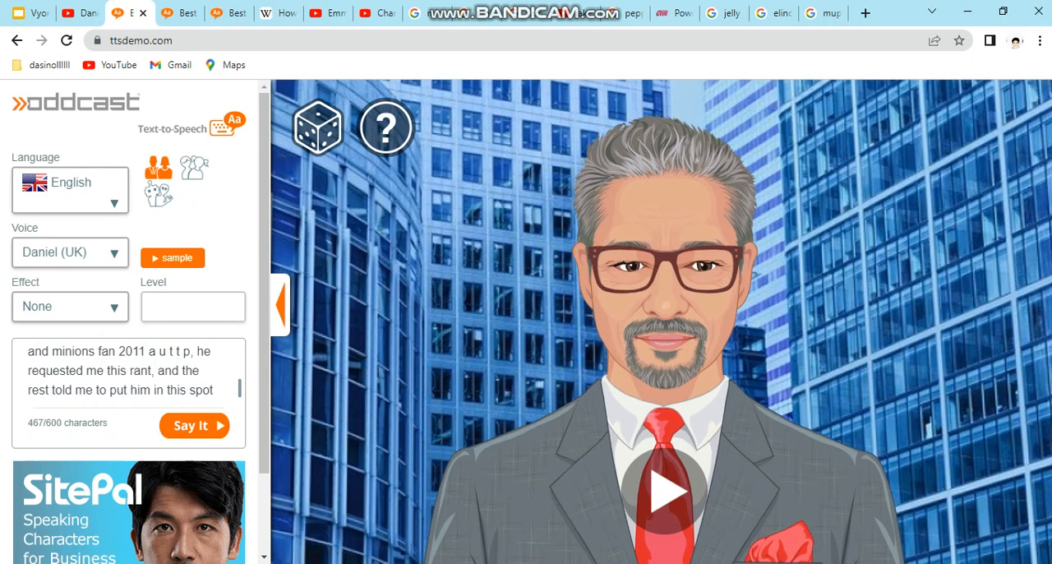
click(194, 425)
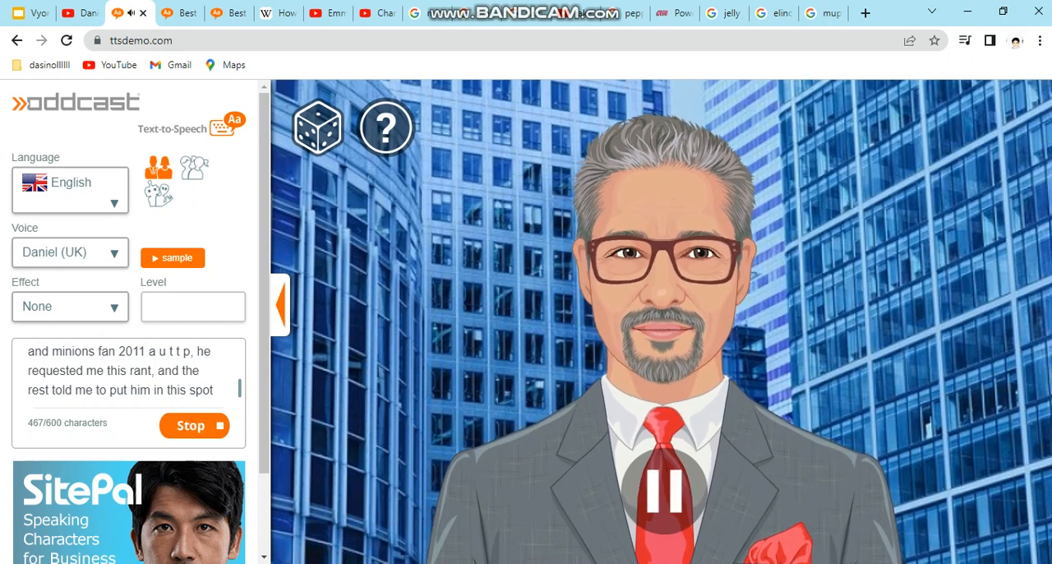
click(664, 490)
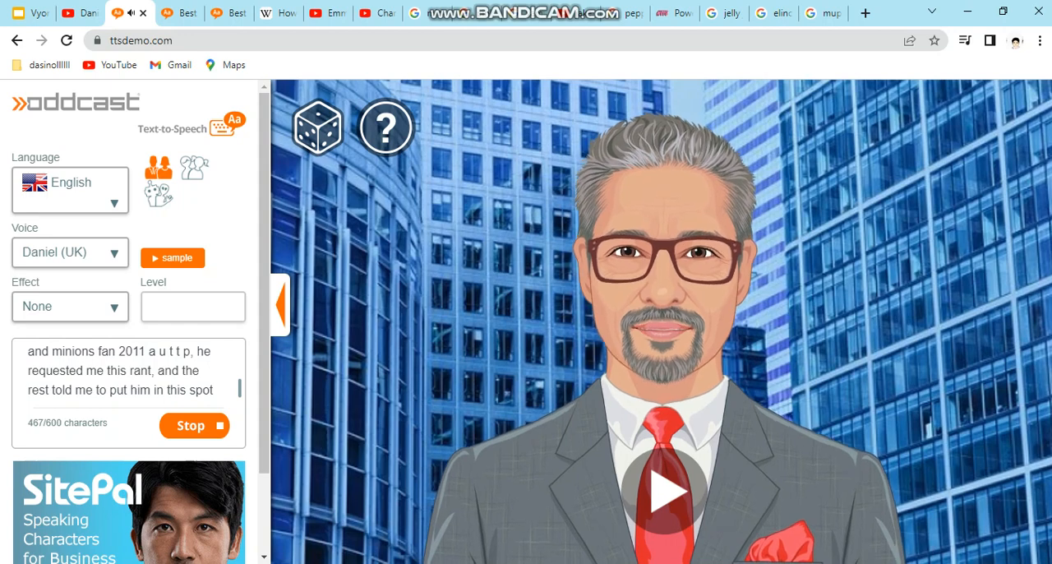
click(194, 425)
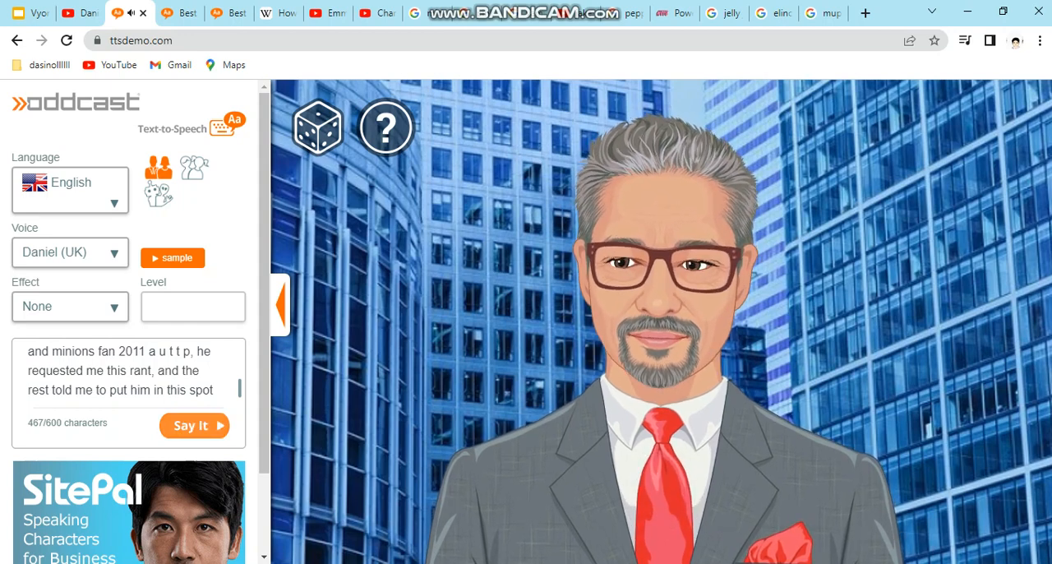
click(193, 425)
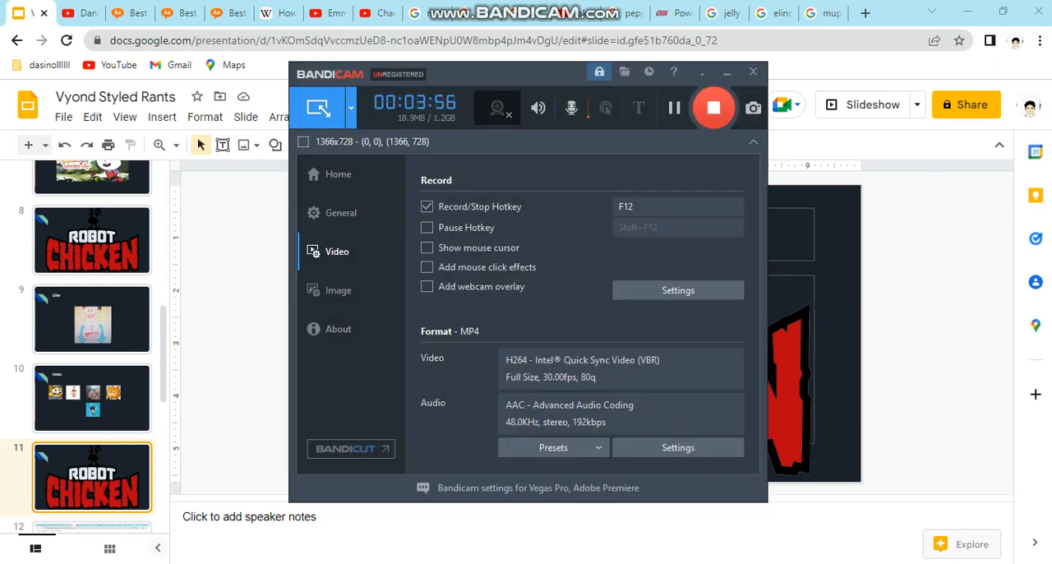
Step: Bring up the polar bear with the 'here are my next rants' text, then return to the deck
click(278, 13)
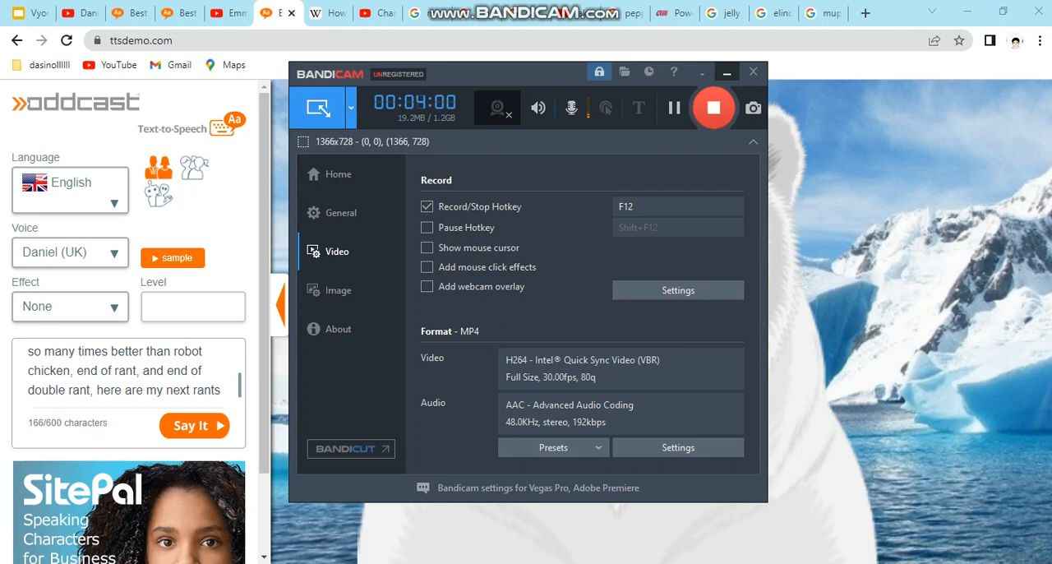
click(751, 71)
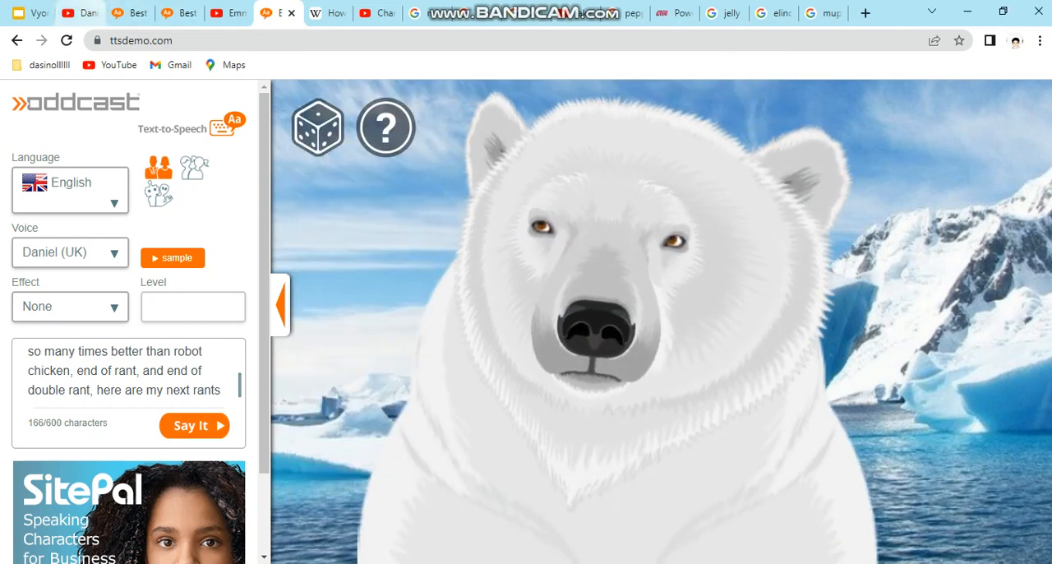
click(125, 116)
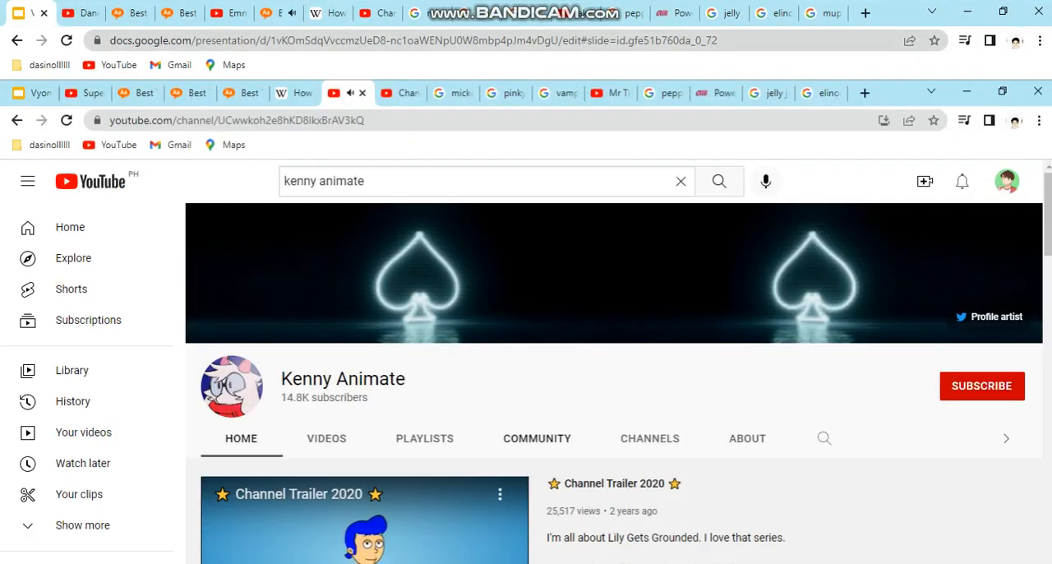
Step: Alternate between slide 12 and the polar bear while it reads the fifth rant
click(278, 13)
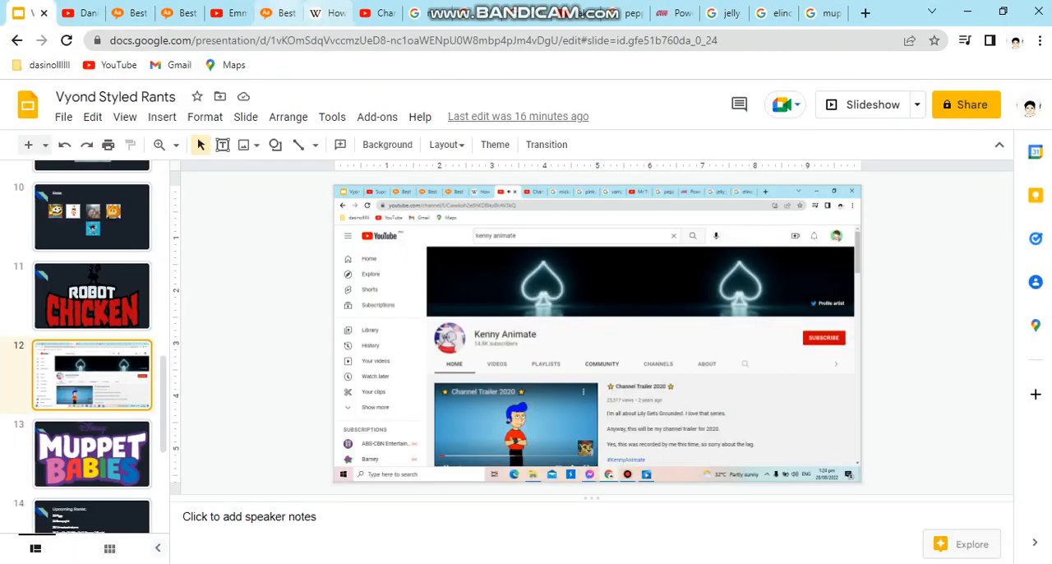
click(278, 12)
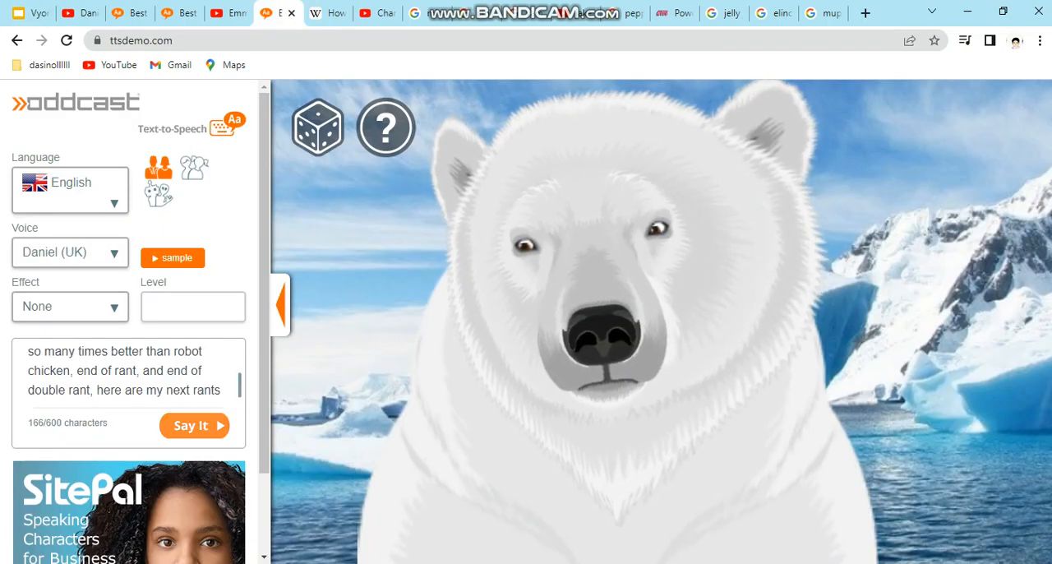
click(278, 12)
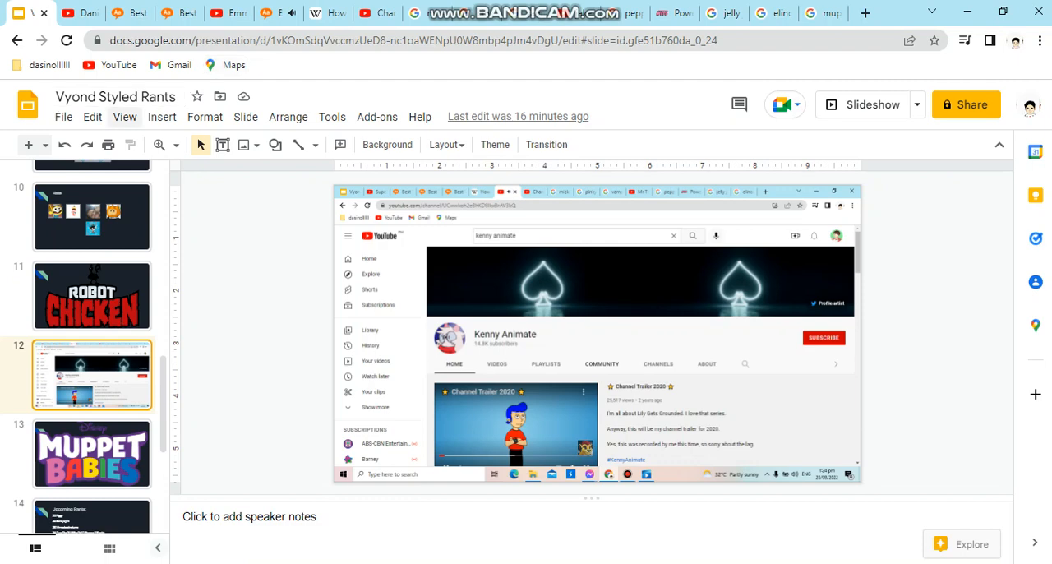
click(162, 116)
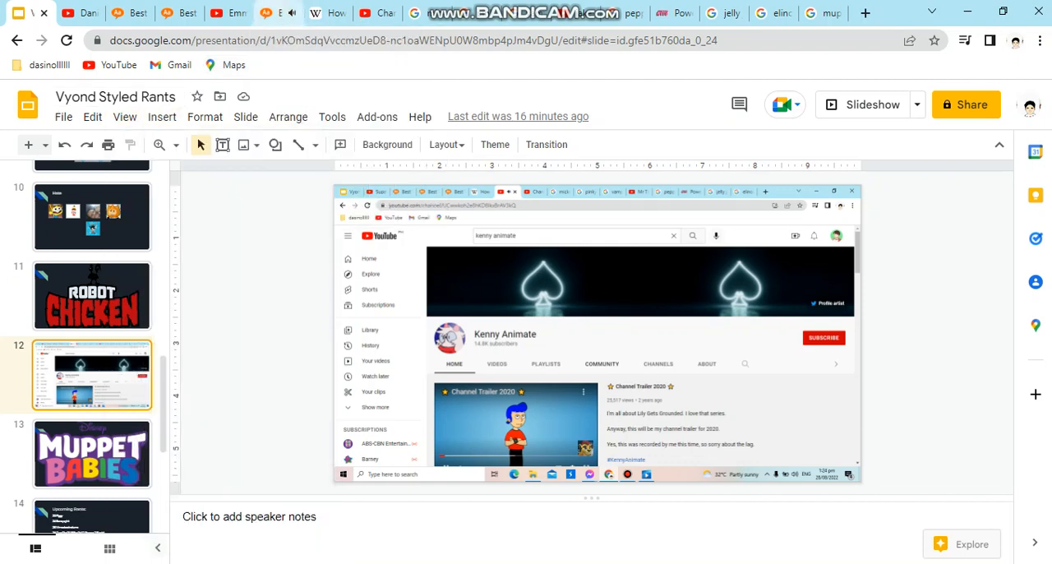
click(278, 12)
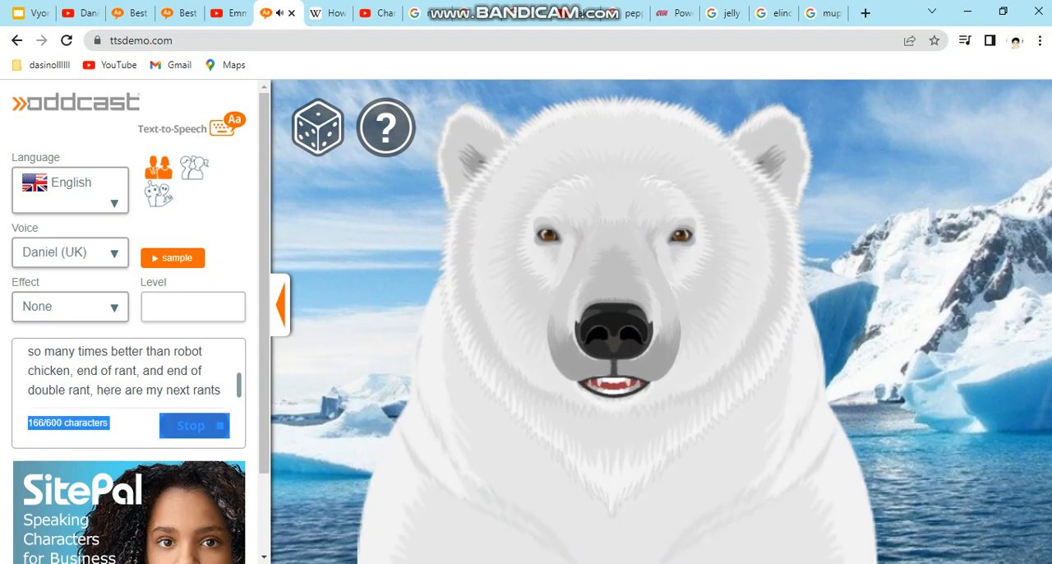
click(194, 425)
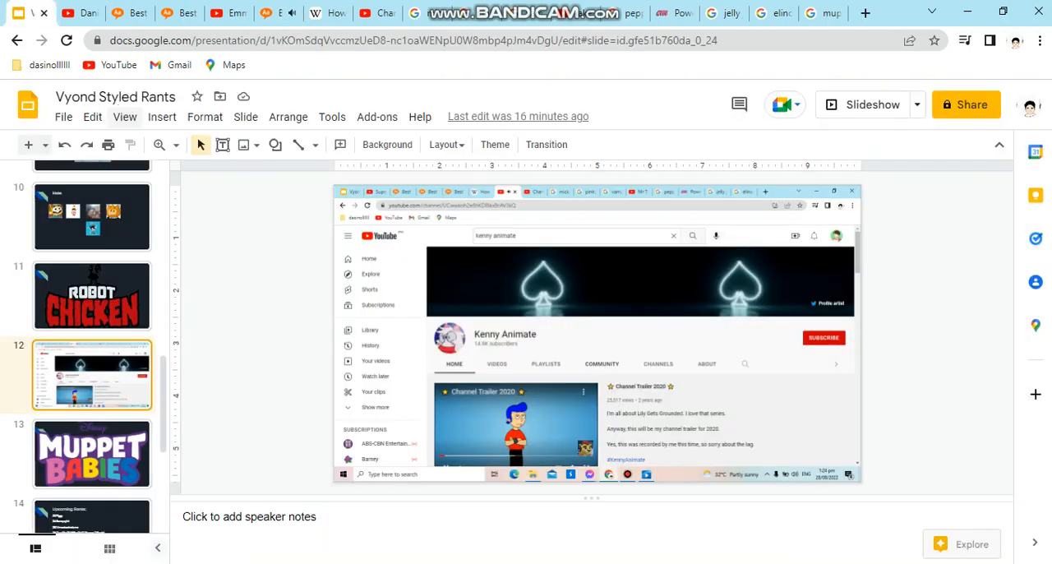
click(124, 116)
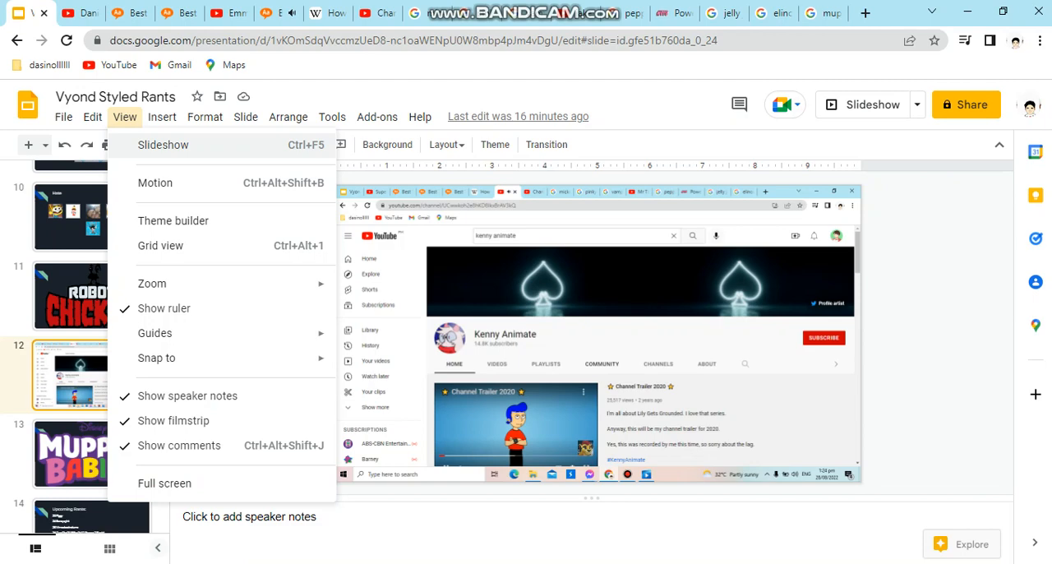
click(278, 12)
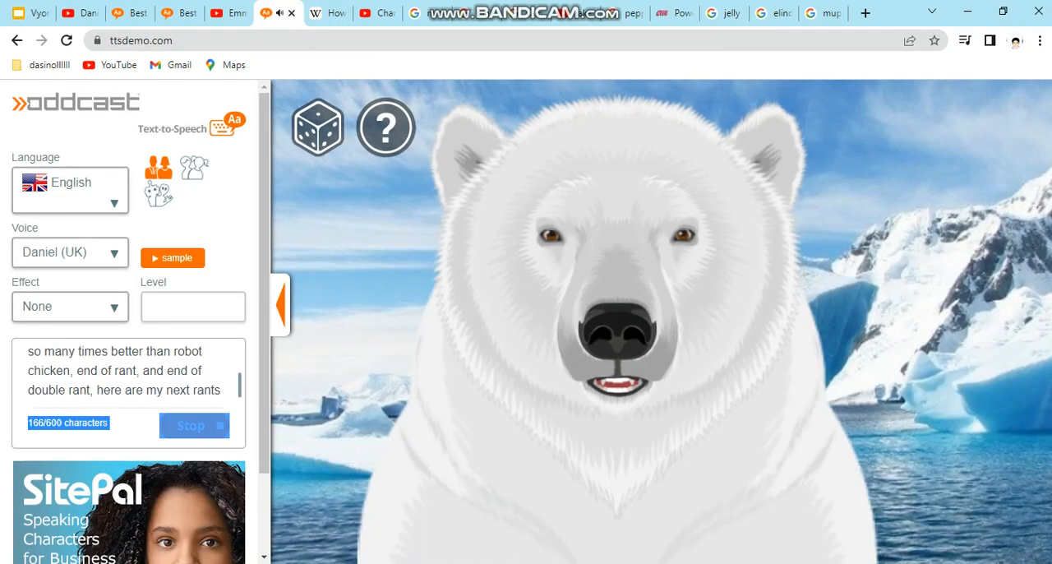
click(194, 425)
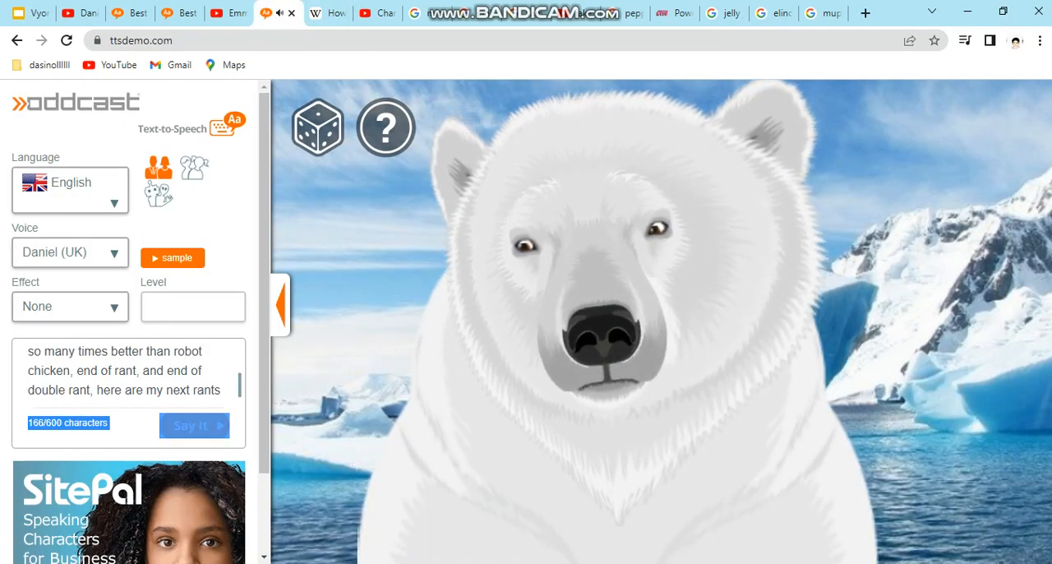